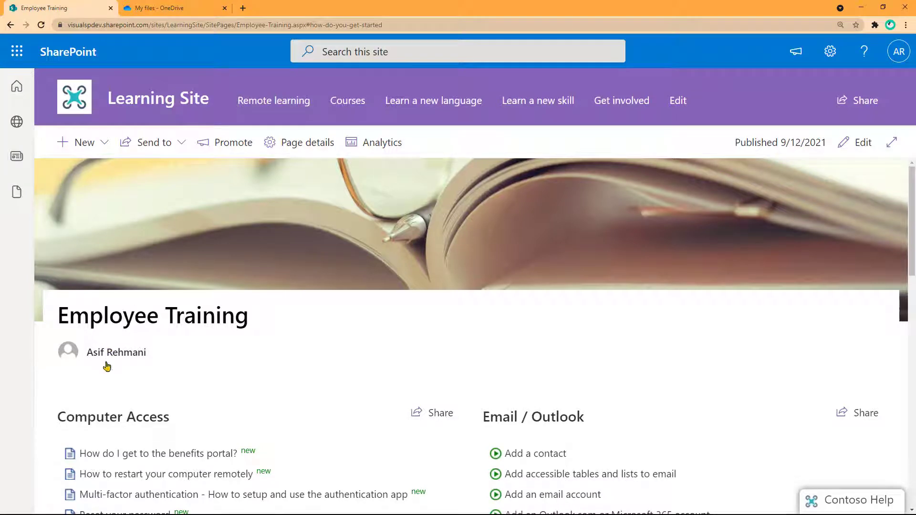
Browse the Employee Training page, then read and close the 'Reset your password' article under Computer Access.
{"action": "scroll", "scroll_direction": "down", "scroll_amount": 3}
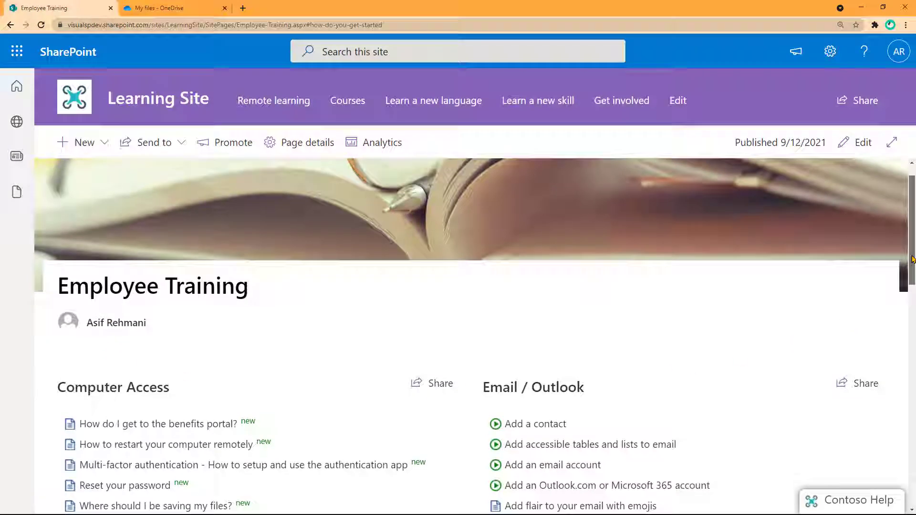
{"action": "scroll", "scroll_direction": "down", "scroll_amount": 3}
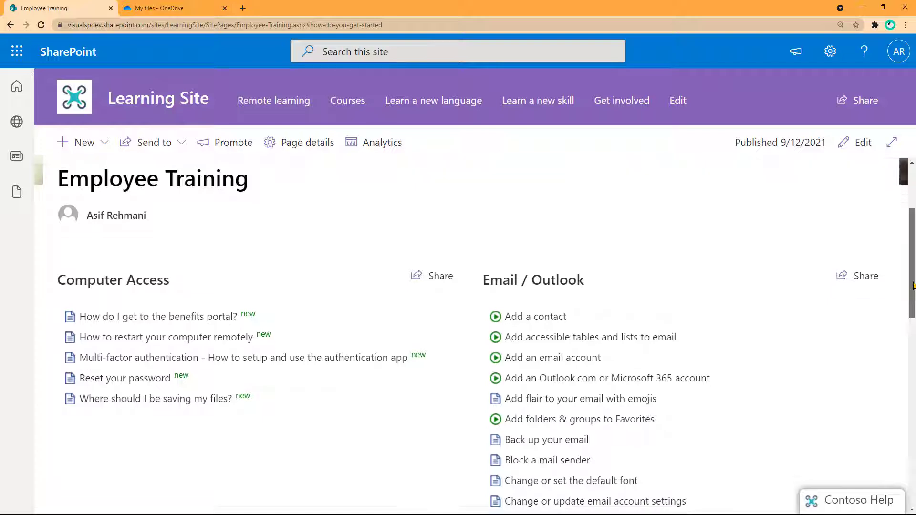
{"action": "scroll", "scroll_direction": "down", "scroll_amount": 3}
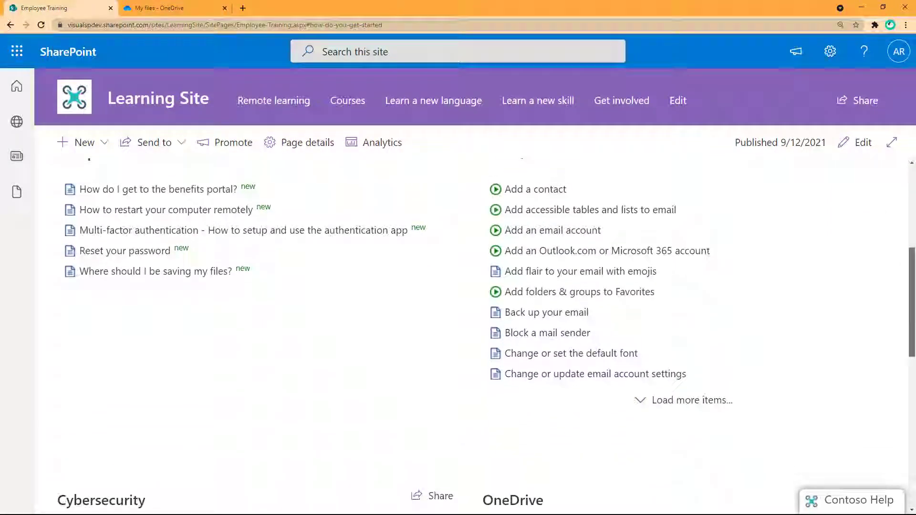
{"action": "scroll", "scroll_direction": "down", "scroll_amount": 3}
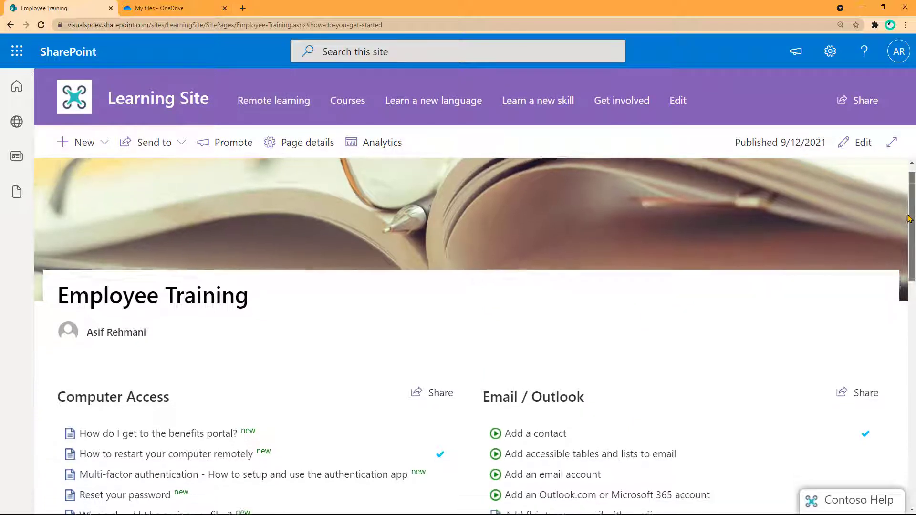
{"action": "scroll", "scroll_direction": "down", "scroll_amount": 3}
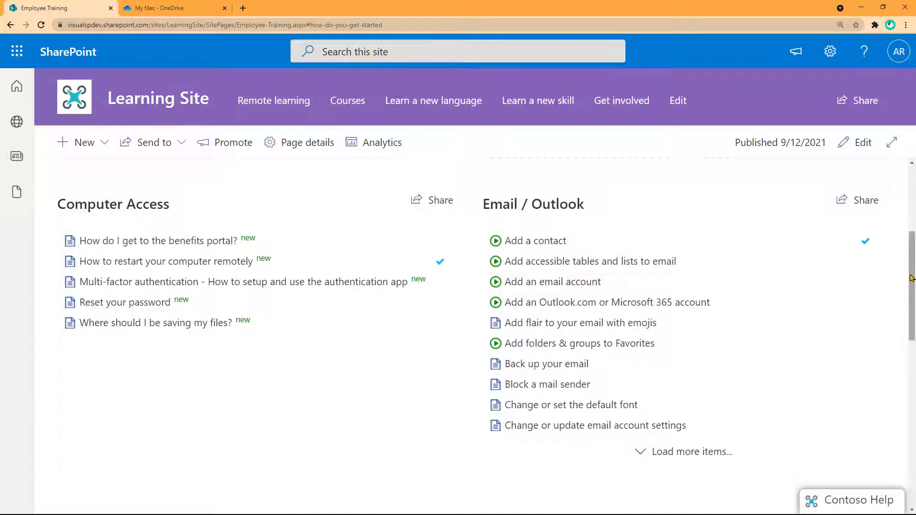
{"action": "scroll", "scroll_direction": "down", "scroll_amount": 3}
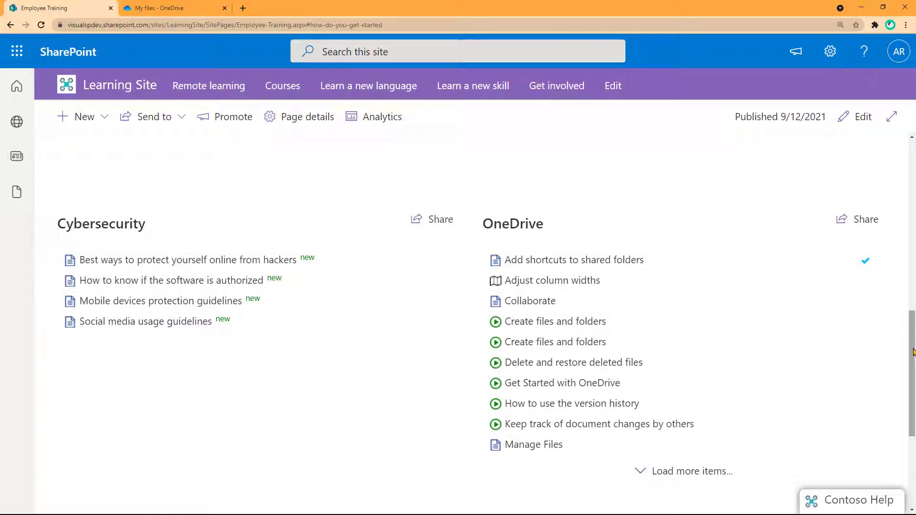
{"action": "scroll", "scroll_direction": "up", "scroll_amount": 3}
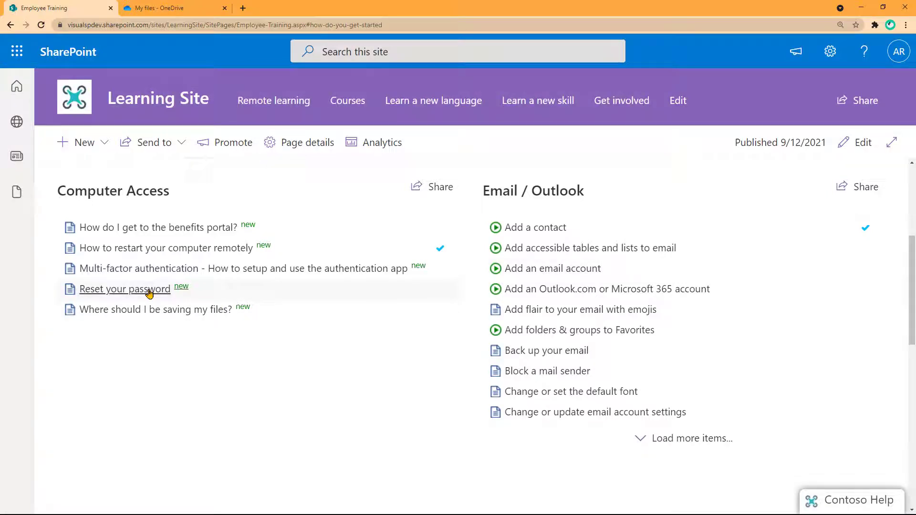
{"action": "left_click", "coordinate": [124, 289]}
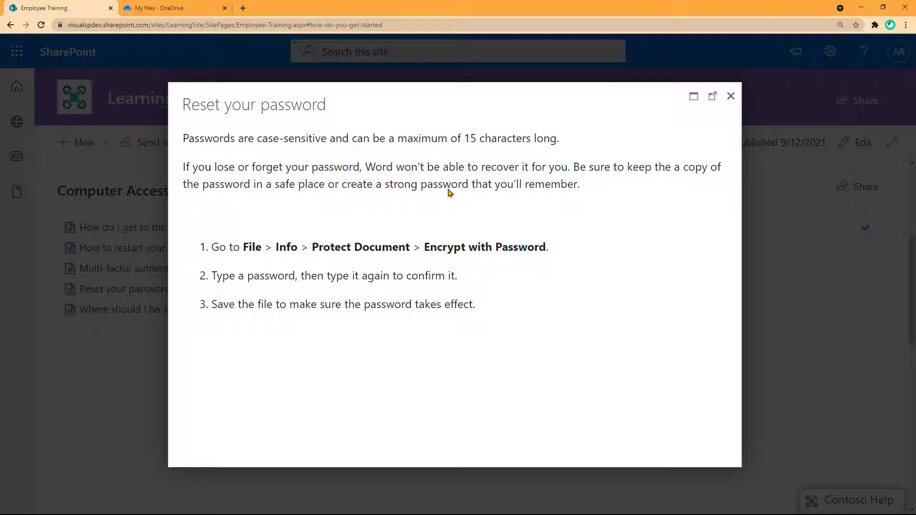
{"action": "left_click", "coordinate": [730, 95]}
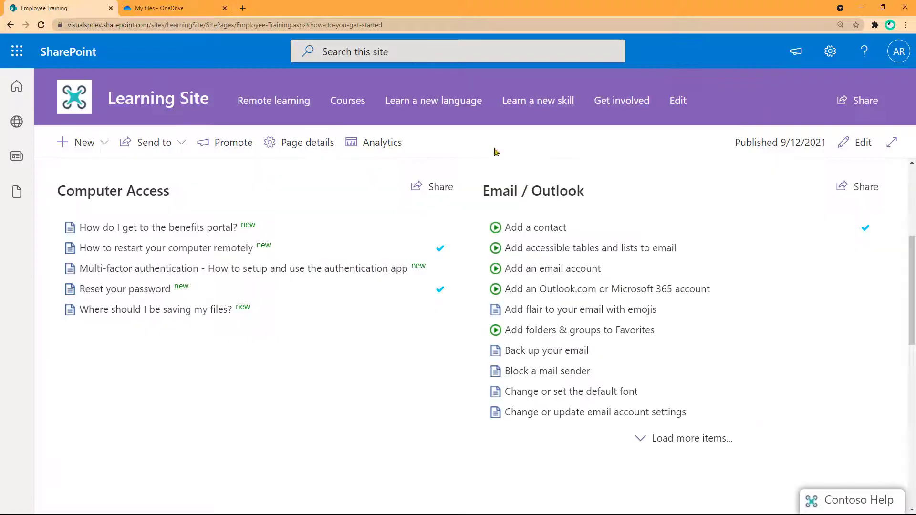
{"action": "mouse_move", "coordinate": [380, 327]}
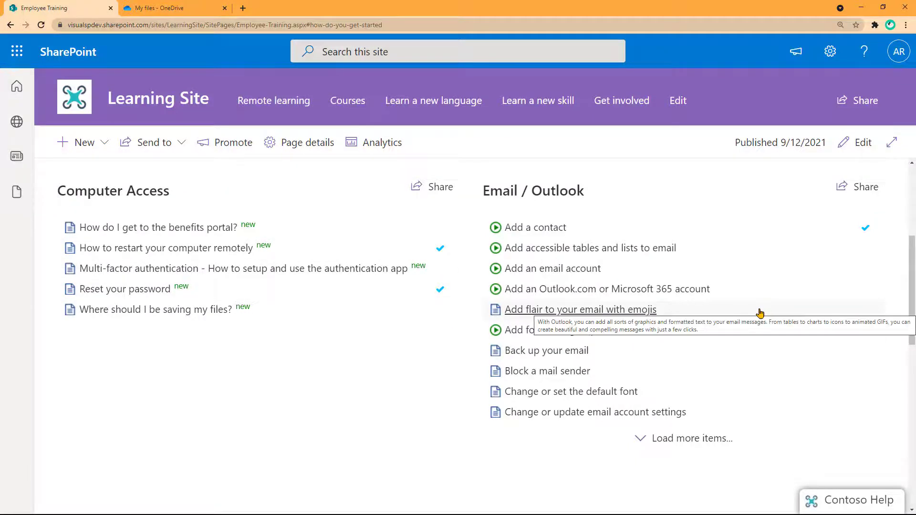
{"action": "mouse_move", "coordinate": [545, 350]}
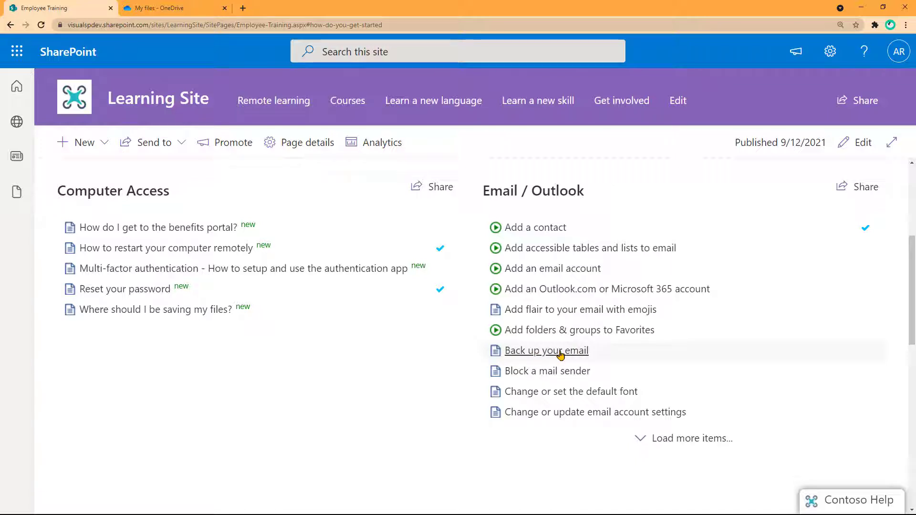
Read and close the 'Back up your email' article under Email / Outlook.
{"action": "left_click", "coordinate": [545, 350]}
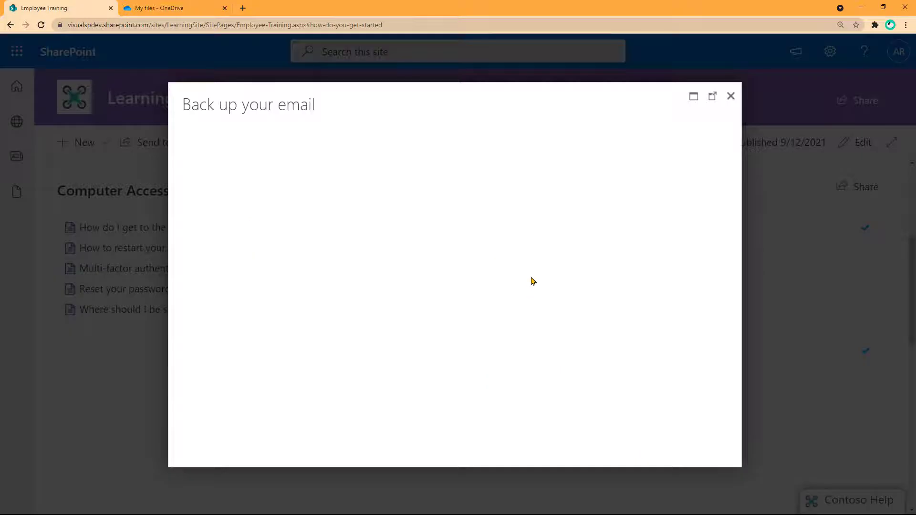
{"action": "scroll", "scroll_direction": "down", "scroll_amount": 3}
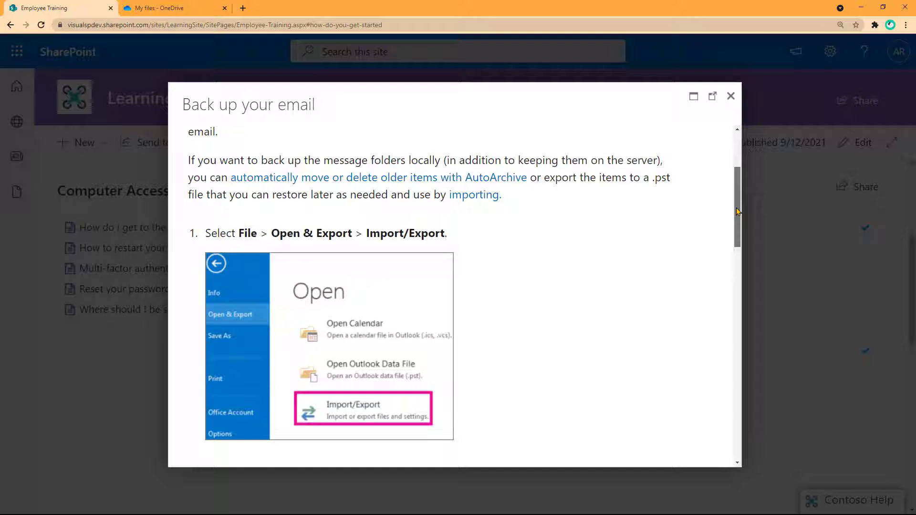
{"action": "scroll", "scroll_direction": "down", "scroll_amount": 3}
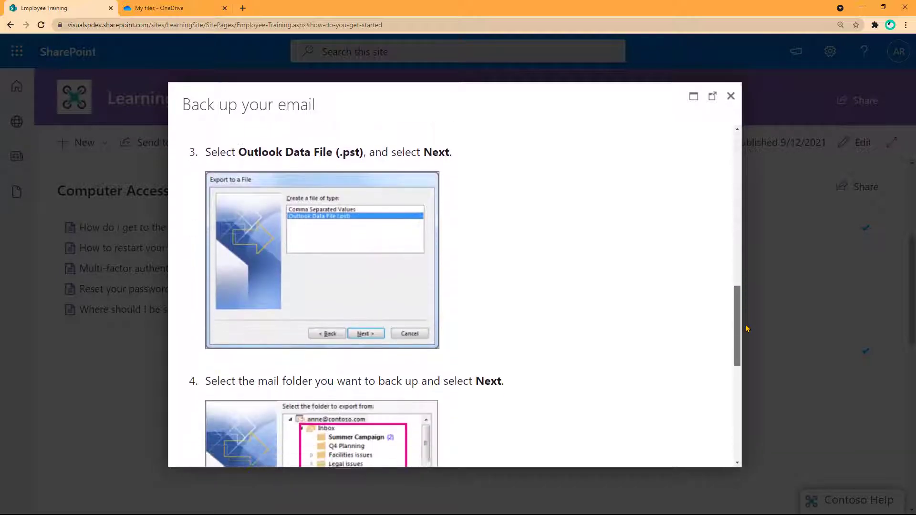
{"action": "left_click", "coordinate": [731, 95]}
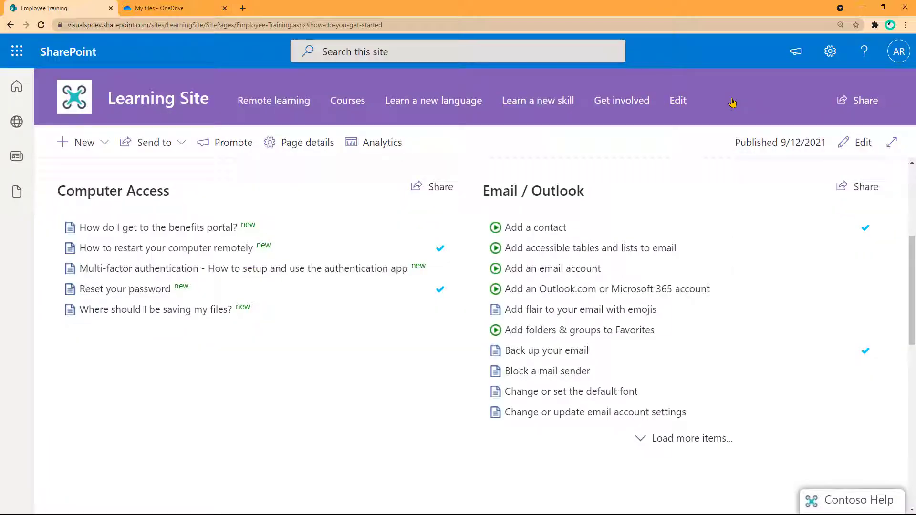
Put the Employee Training page into edit mode.
{"action": "left_click", "coordinate": [856, 142]}
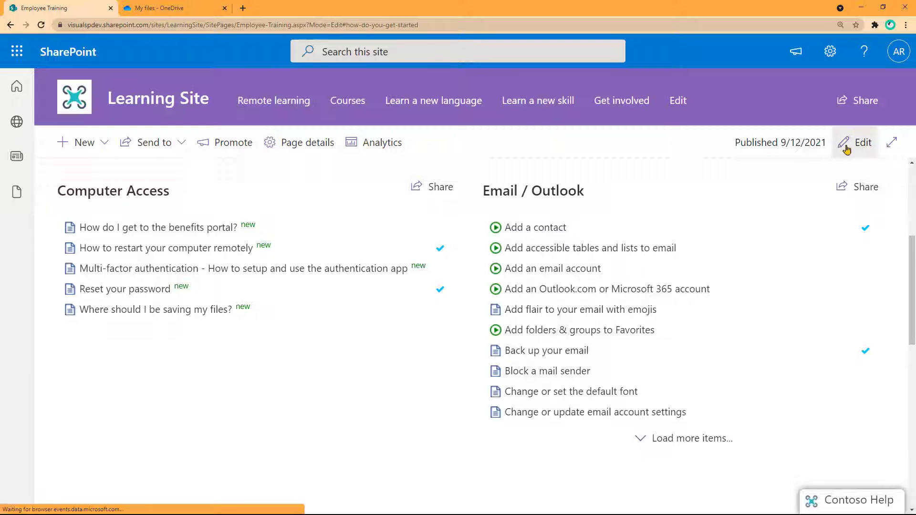
Review the Computer Access web part's Search and Filter settings with keyword 'basics'.
{"action": "left_click", "coordinate": [857, 142]}
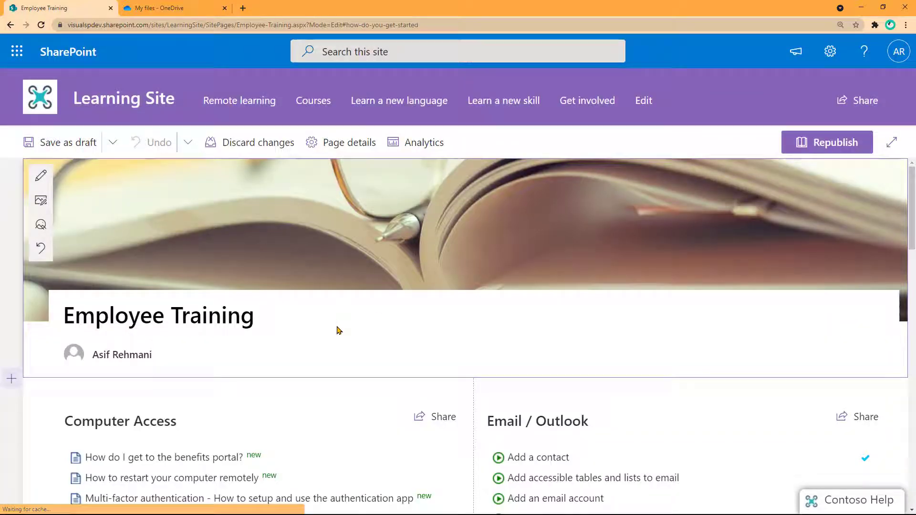
{"action": "scroll", "scroll_direction": "down", "scroll_amount": 3}
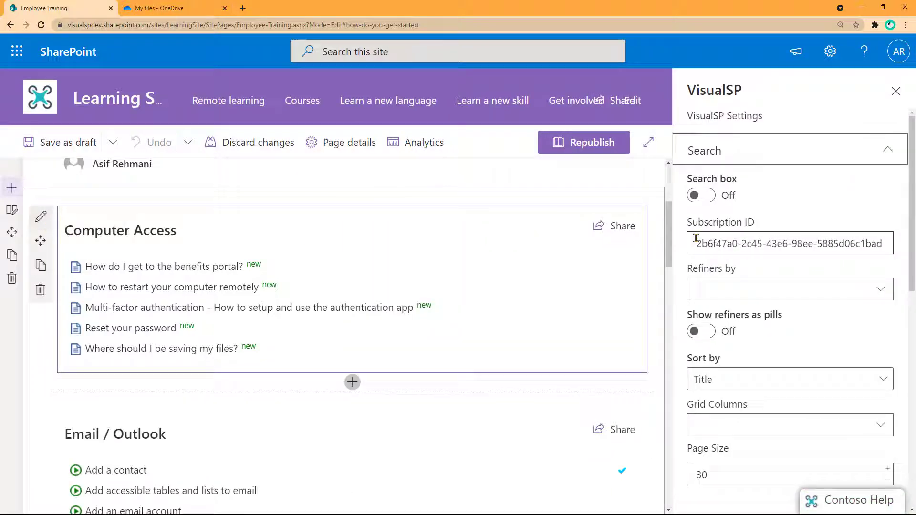
{"action": "scroll", "scroll_direction": "down", "scroll_amount": 3}
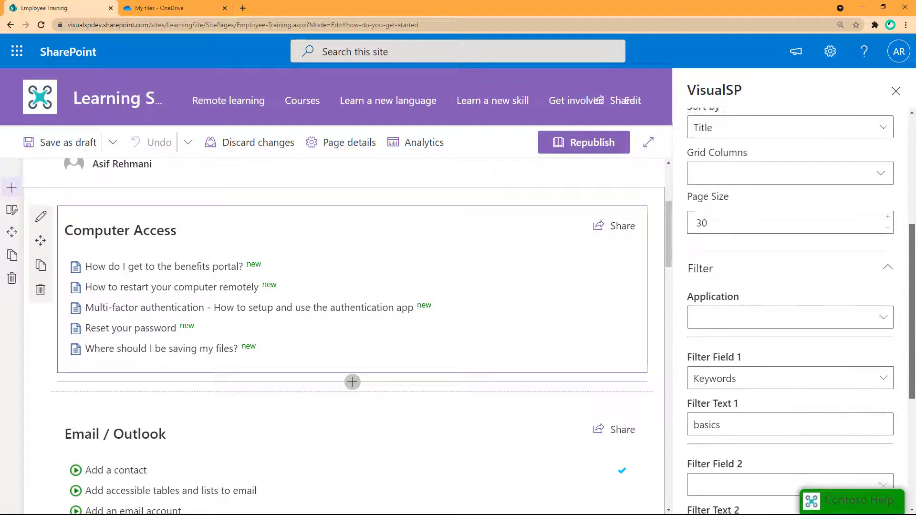
{"action": "scroll", "scroll_direction": "down", "scroll_amount": 3}
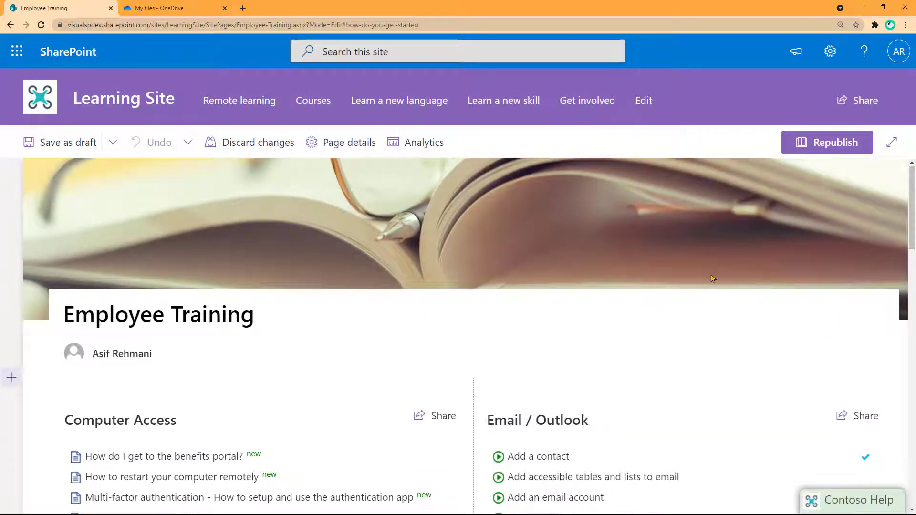
Scroll past the Cybersecurity and OneDrive sections, then switch to the 'My files - OneDrive' tab.
{"action": "scroll", "scroll_direction": "down", "scroll_amount": 3}
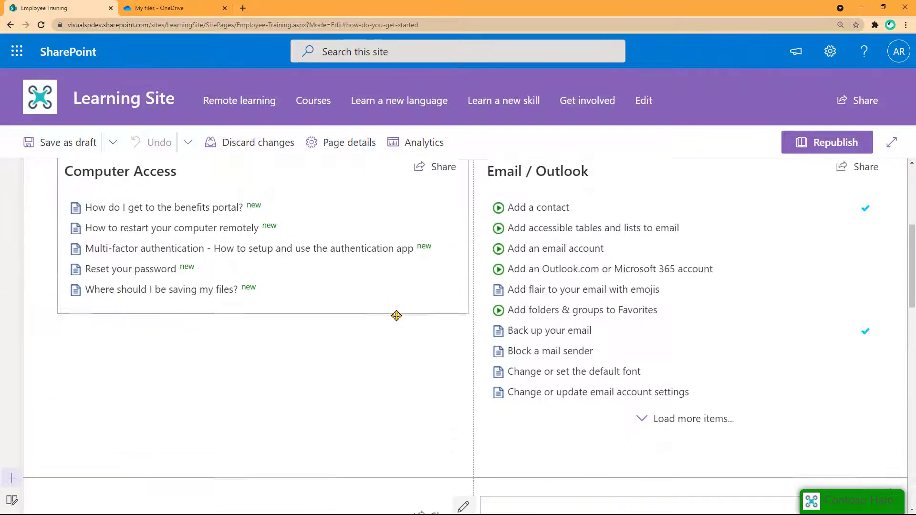
{"action": "scroll", "scroll_direction": "down", "scroll_amount": 3}
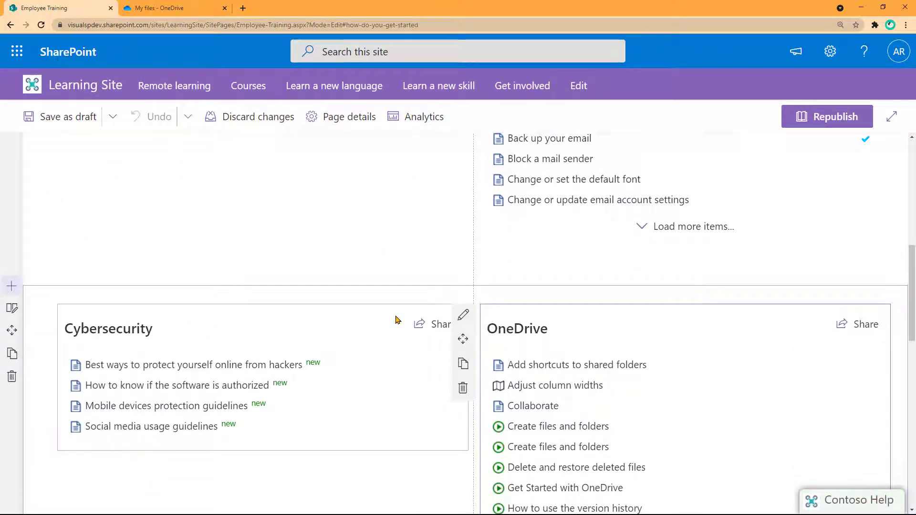
{"action": "scroll", "scroll_direction": "down", "scroll_amount": 3}
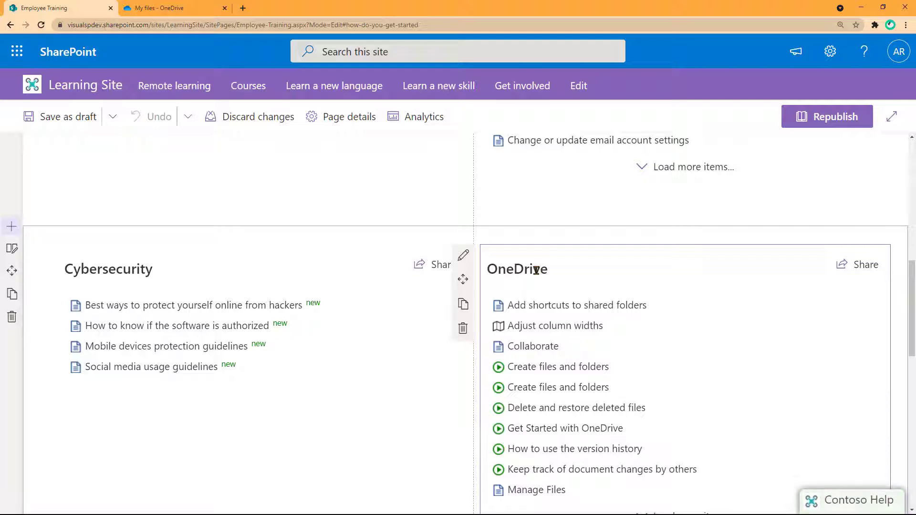
{"action": "left_click", "coordinate": [170, 7]}
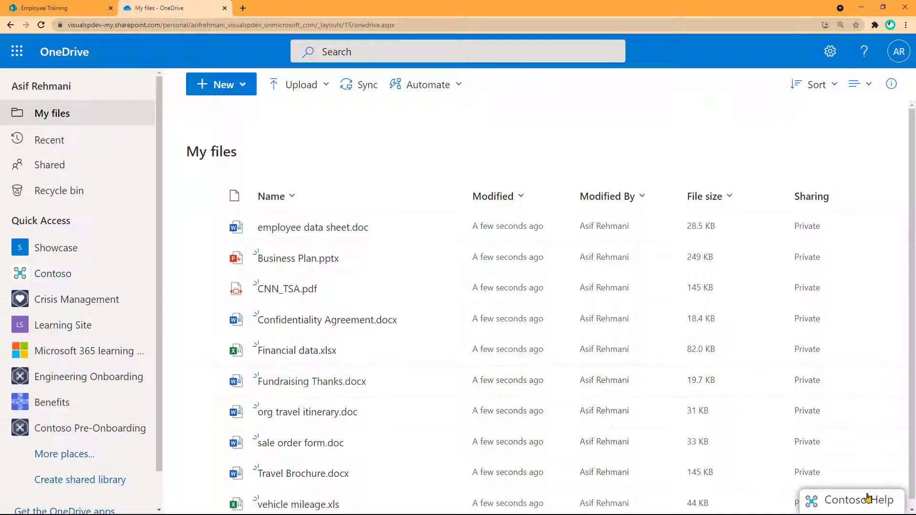
From Contoso Help, read and close the 'Collaborate' article under OneDrive QuickStart.
{"action": "left_click", "coordinate": [858, 499]}
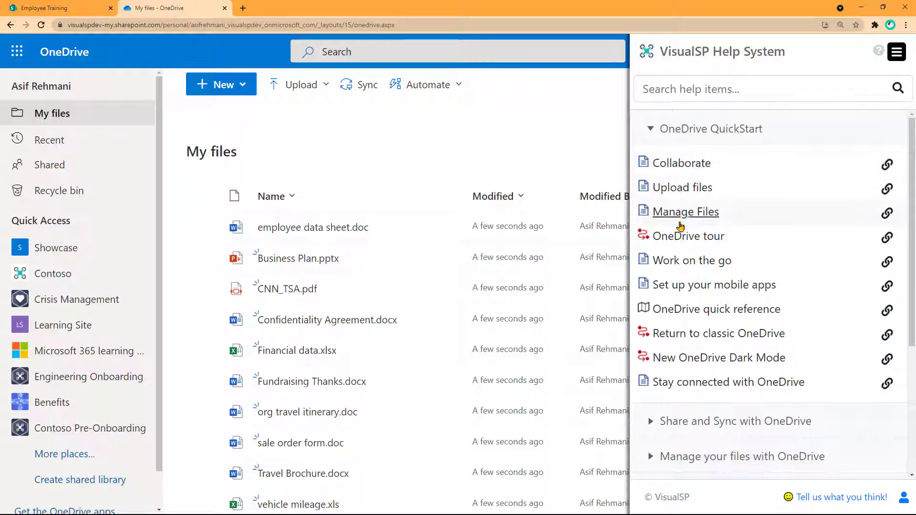
{"action": "mouse_move", "coordinate": [680, 163]}
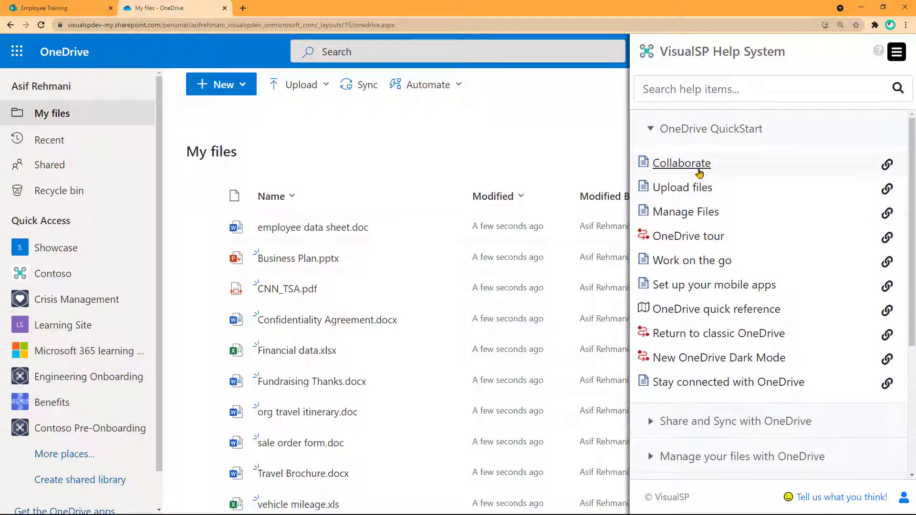
{"action": "left_click", "coordinate": [681, 163]}
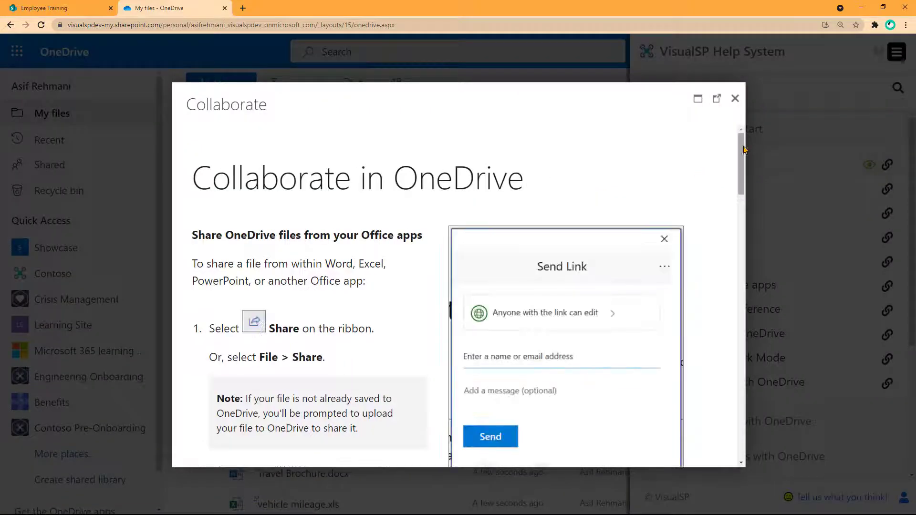
{"action": "scroll", "scroll_direction": "down", "scroll_amount": 3}
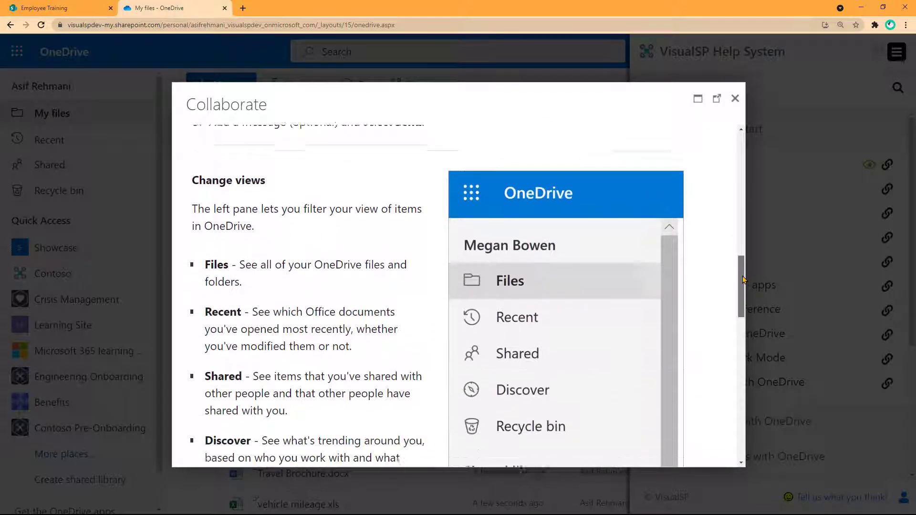
{"action": "scroll", "scroll_direction": "down", "scroll_amount": 3}
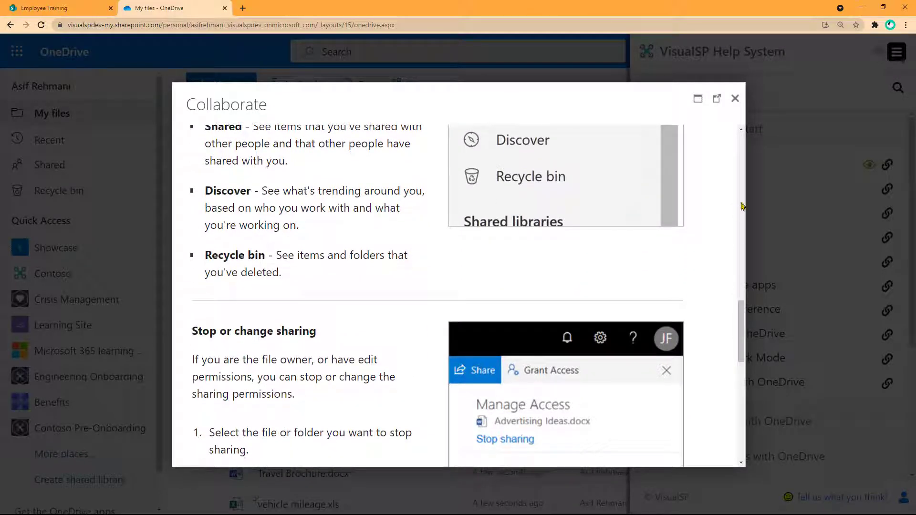
{"action": "left_click", "coordinate": [734, 99]}
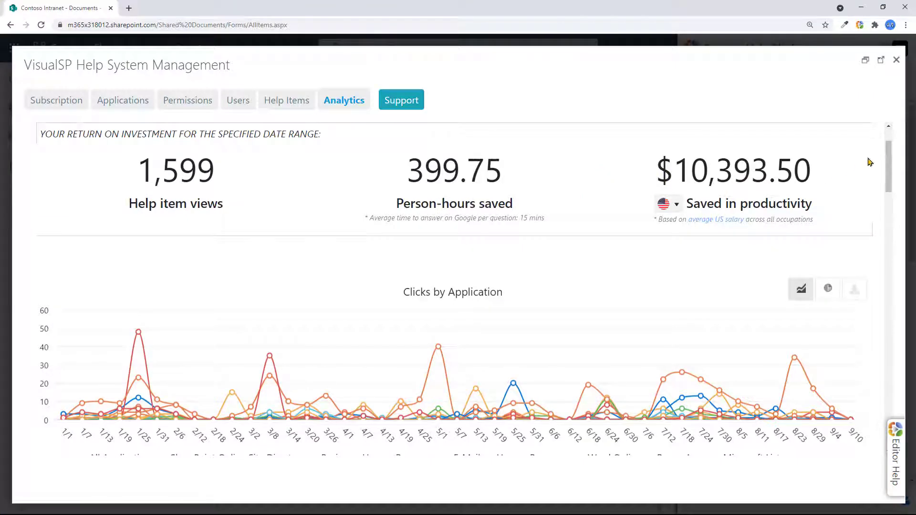
Scroll the Analytics dashboard past the ROI summary and Clicks by Application chart to the search terms table.
{"action": "scroll", "scroll_direction": "down", "scroll_amount": 3}
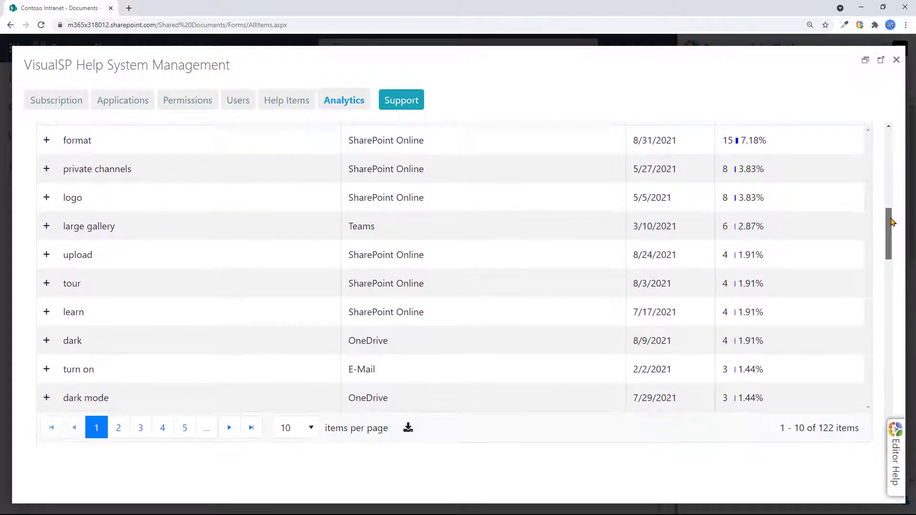
{"action": "scroll", "scroll_direction": "down", "scroll_amount": 3}
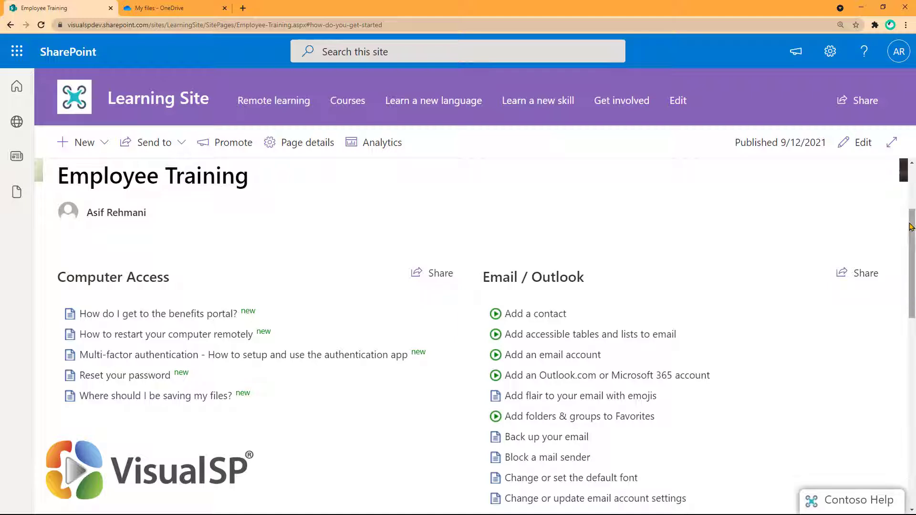
{"action": "scroll", "scroll_direction": "down", "scroll_amount": 3}
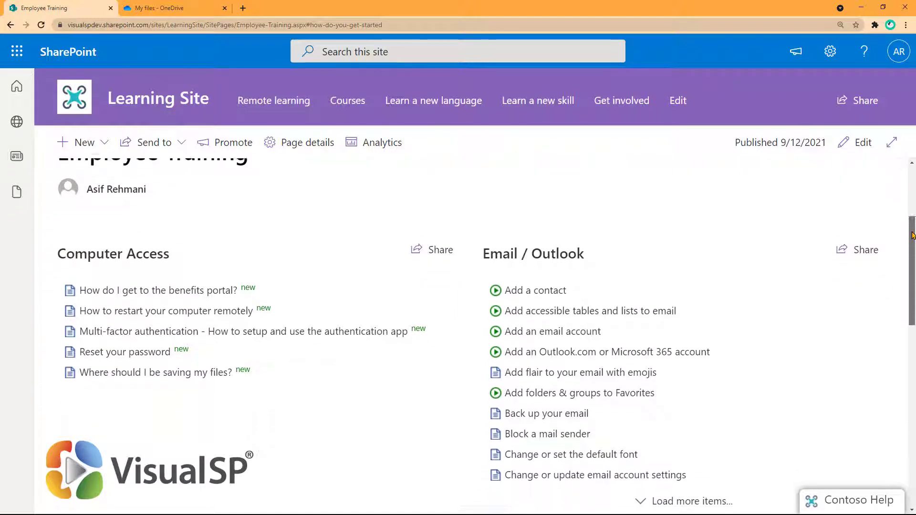
{"action": "scroll", "scroll_direction": "down", "scroll_amount": 3}
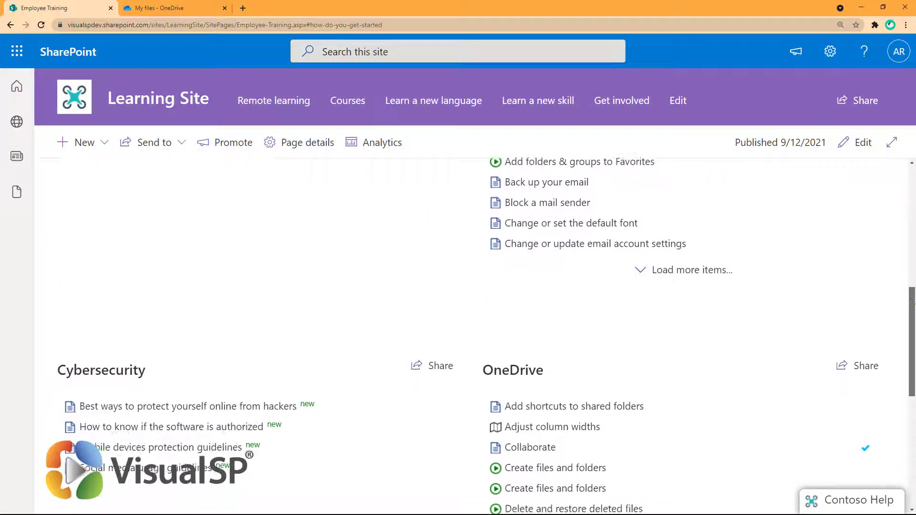